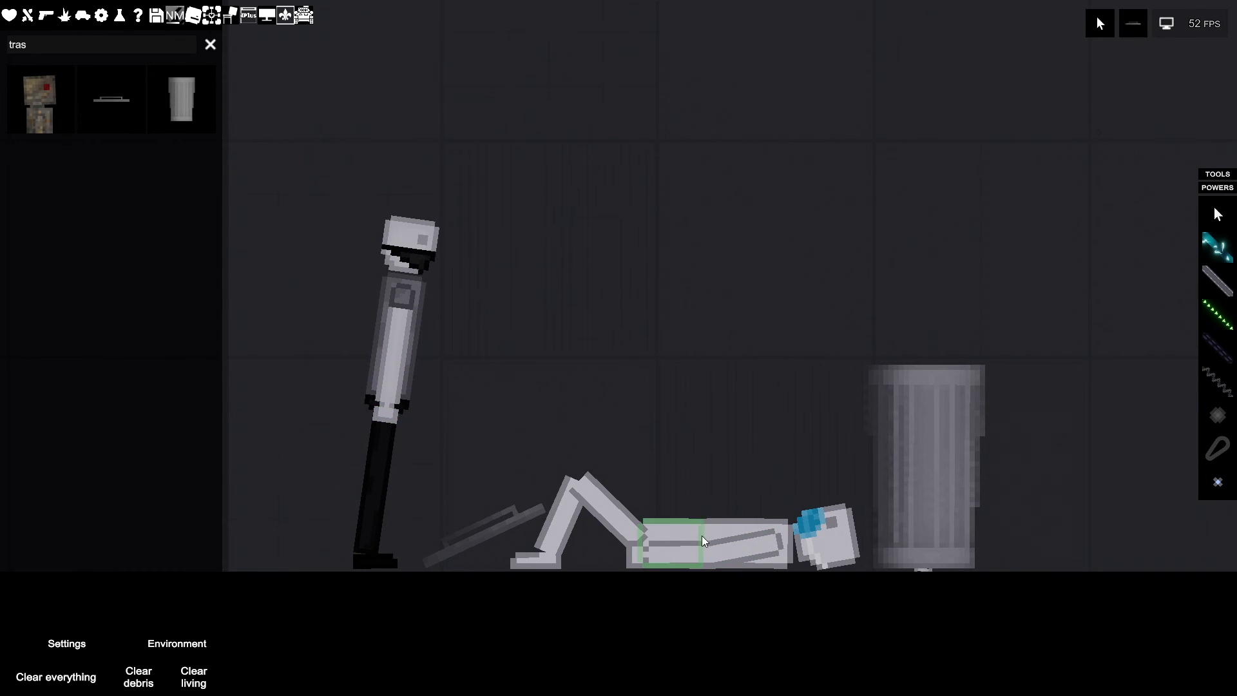
Drag the limp ragdoll head-first onto the trash can's rim, then select the standing ragdoll.
{"action": "left_click_drag", "start_coordinate": [702, 541], "coordinate": [951, 98]}
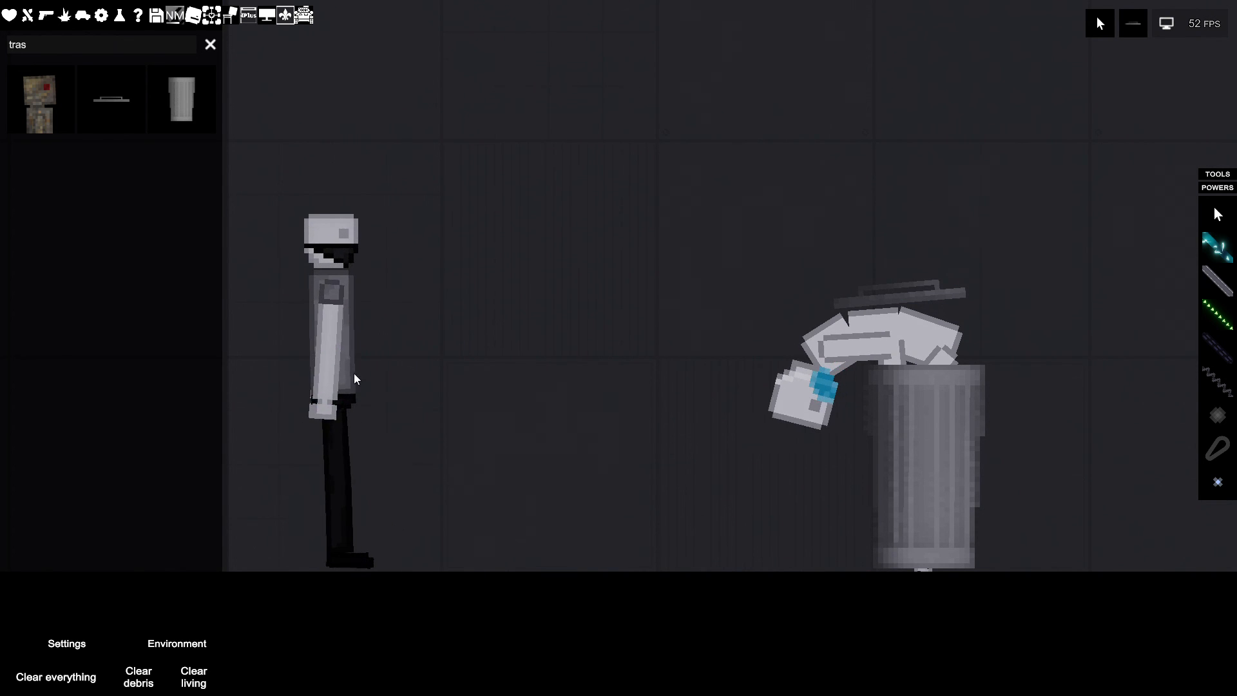
{"action": "left_click", "coordinate": [357, 378]}
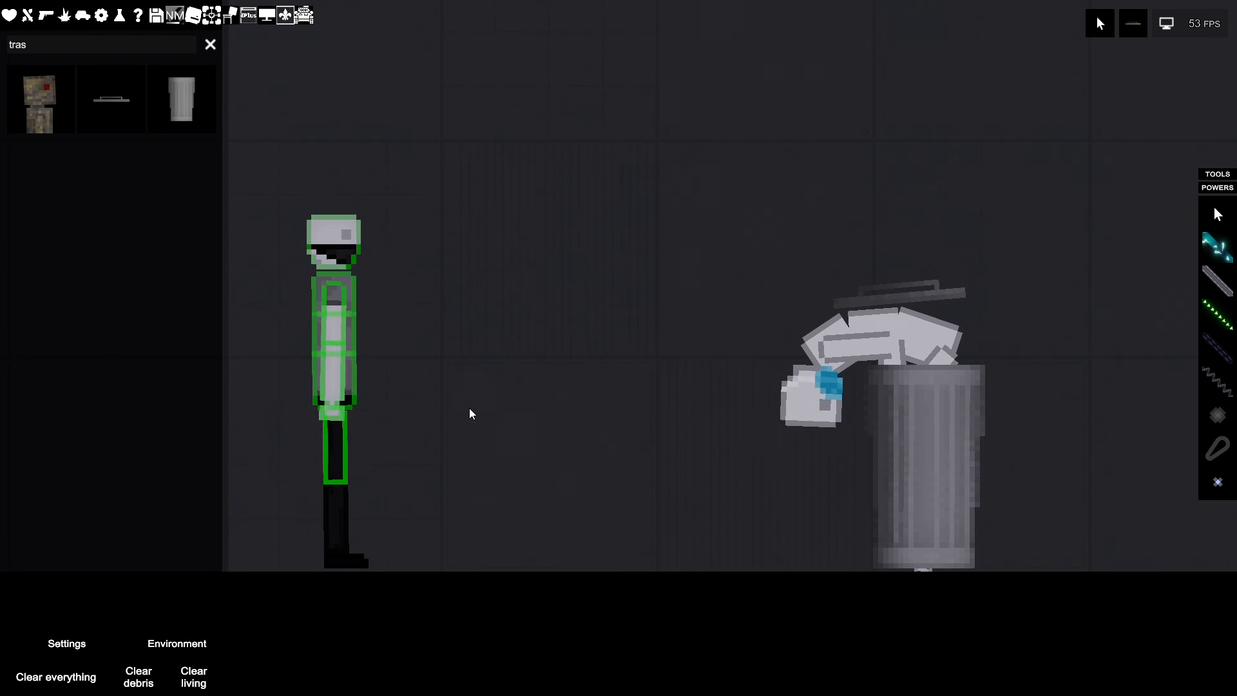